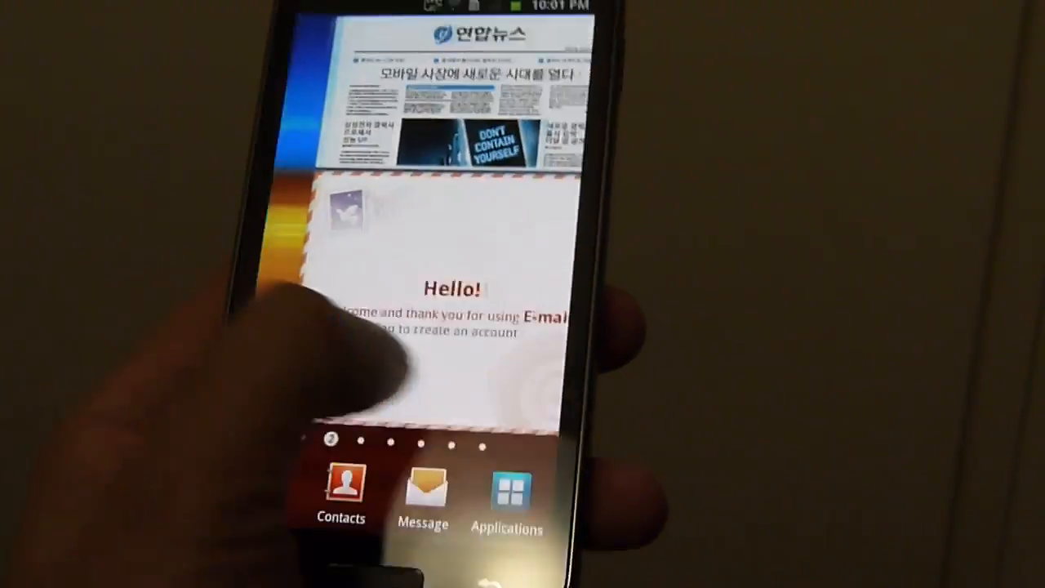
Browse the installed apps in the Applications drawer, swiping through its pages.
click(508, 494)
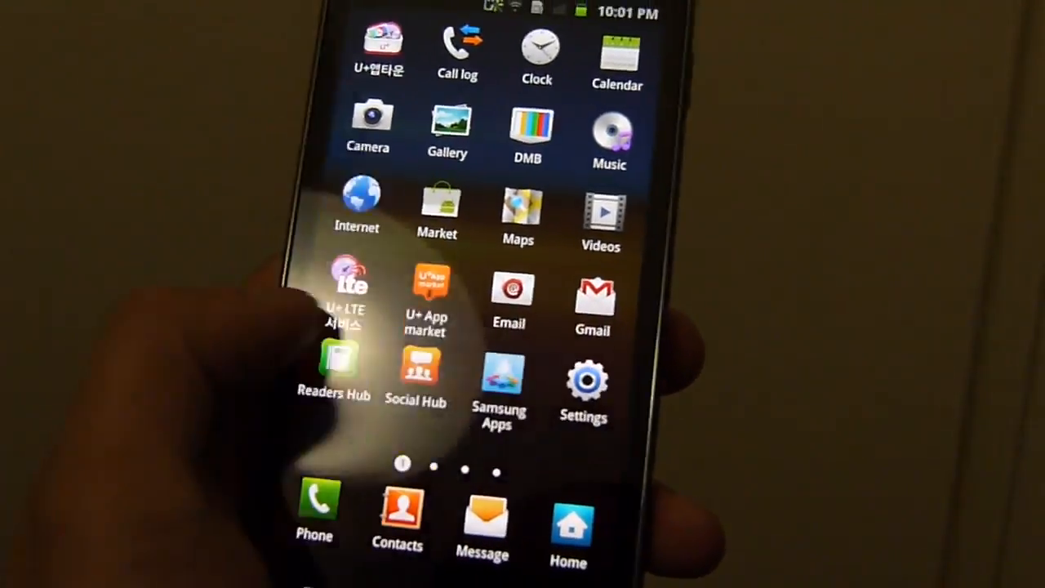
scroll(left, 3)
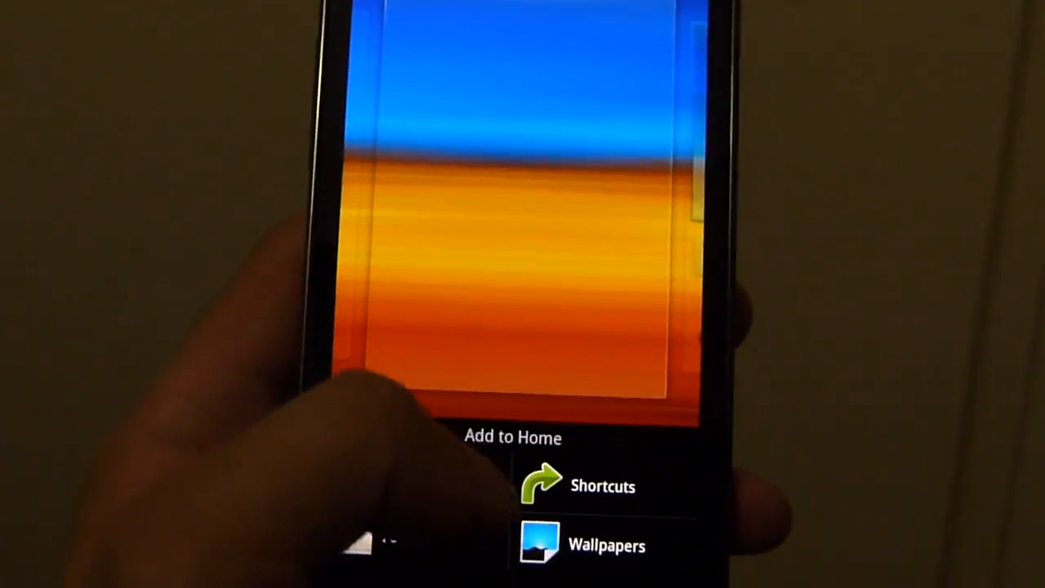
Choose Live wallpapers, pick the windmill wallpaper and set it as the home background.
click(601, 545)
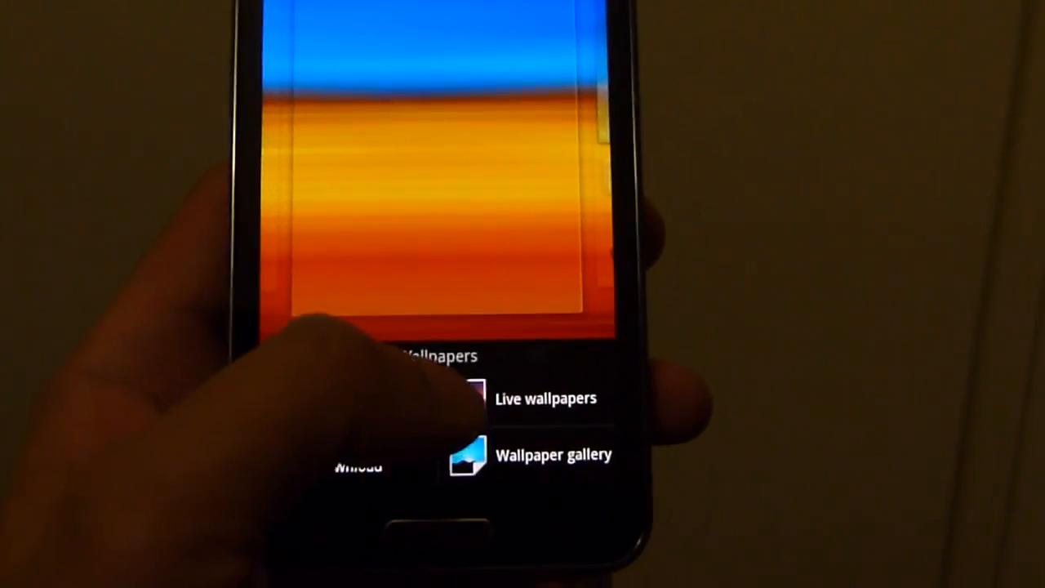
click(545, 398)
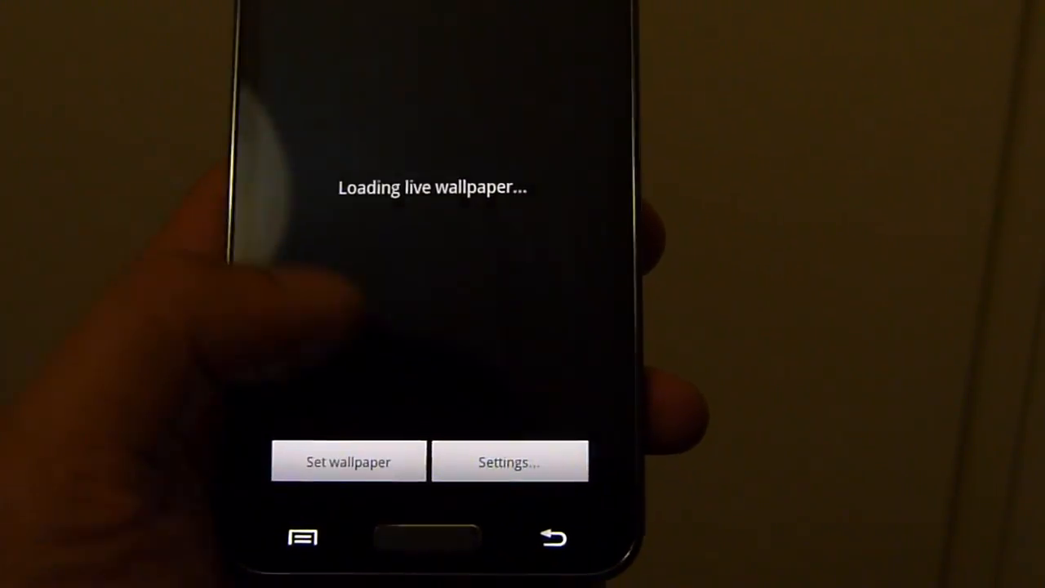
click(348, 461)
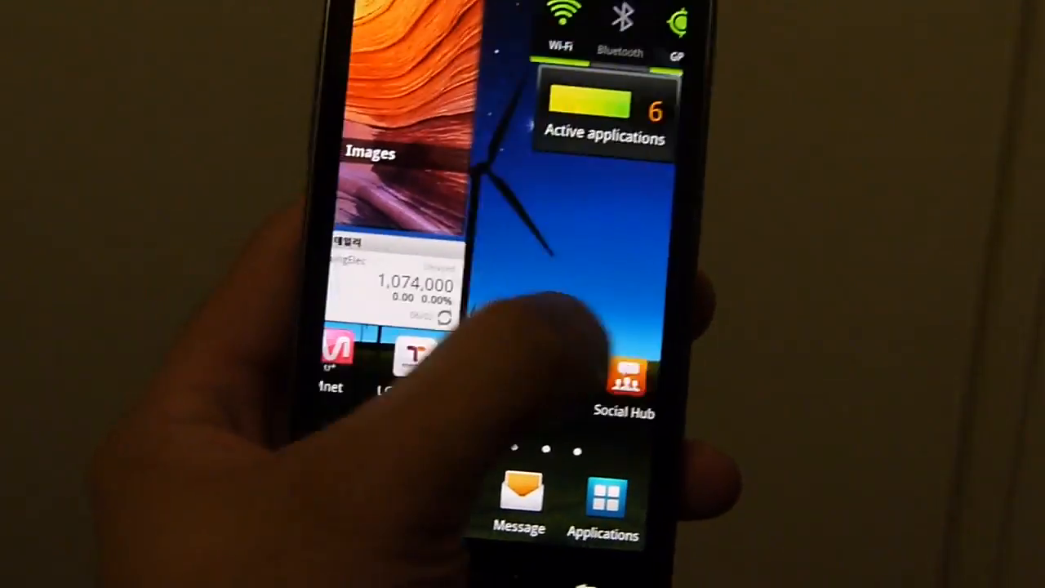
scroll(left, 3)
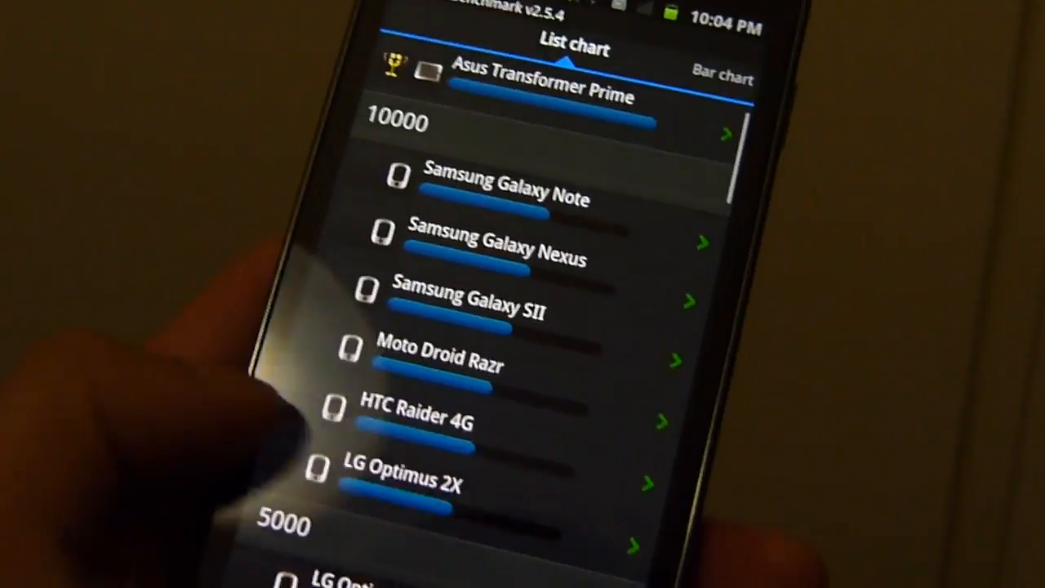
Show the AnTuTu bar chart with this phone's 6574 score below Asus Transformer Prime.
click(722, 78)
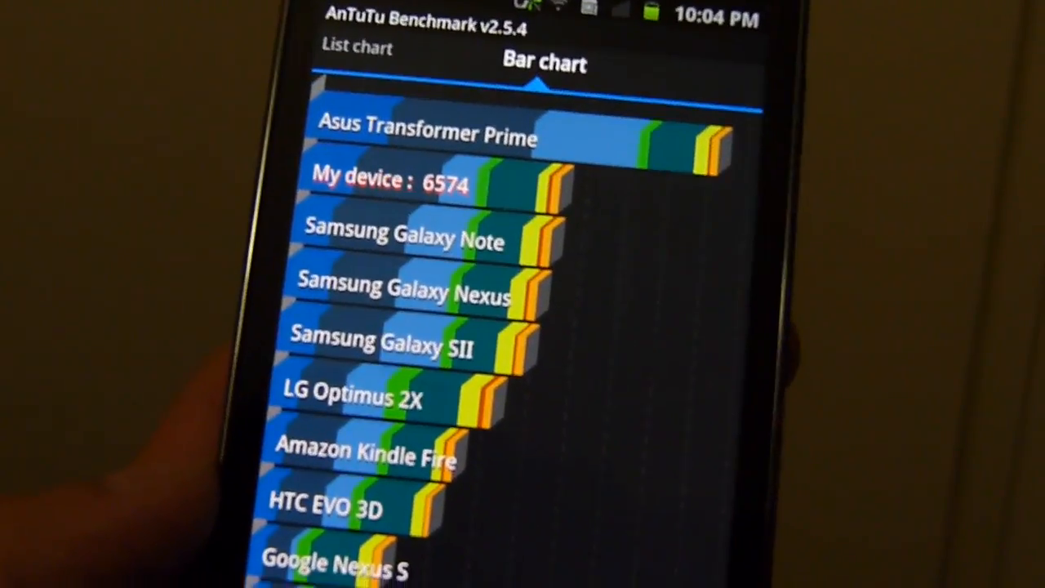